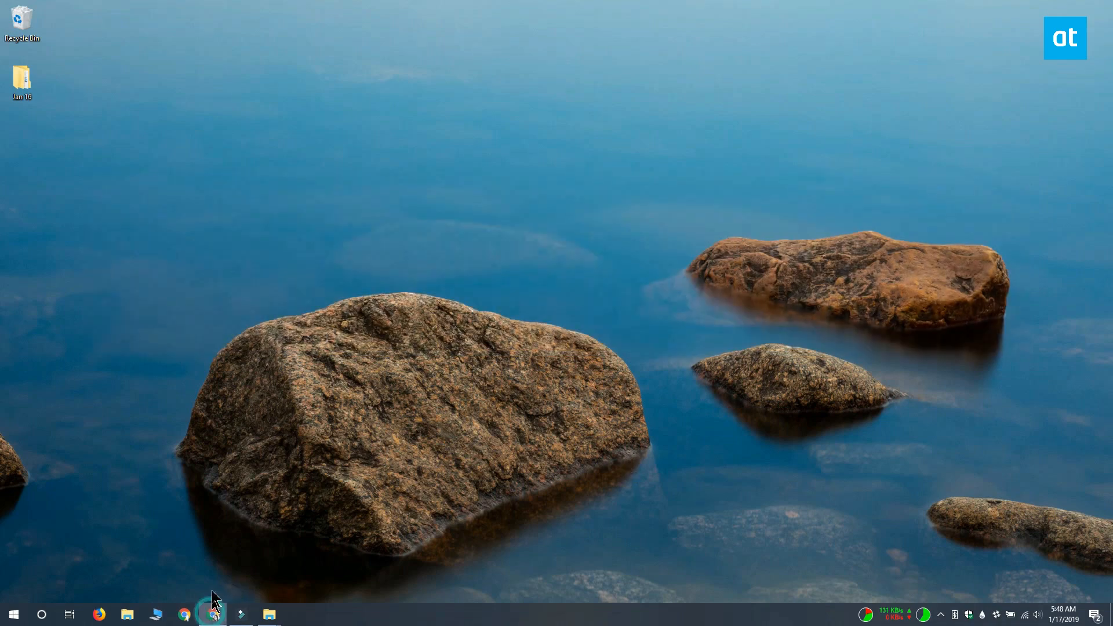
Step: Bring up the Chrome window showing the Shortkeys Web Store page
{"action": "left_click", "coordinate": [184, 613]}
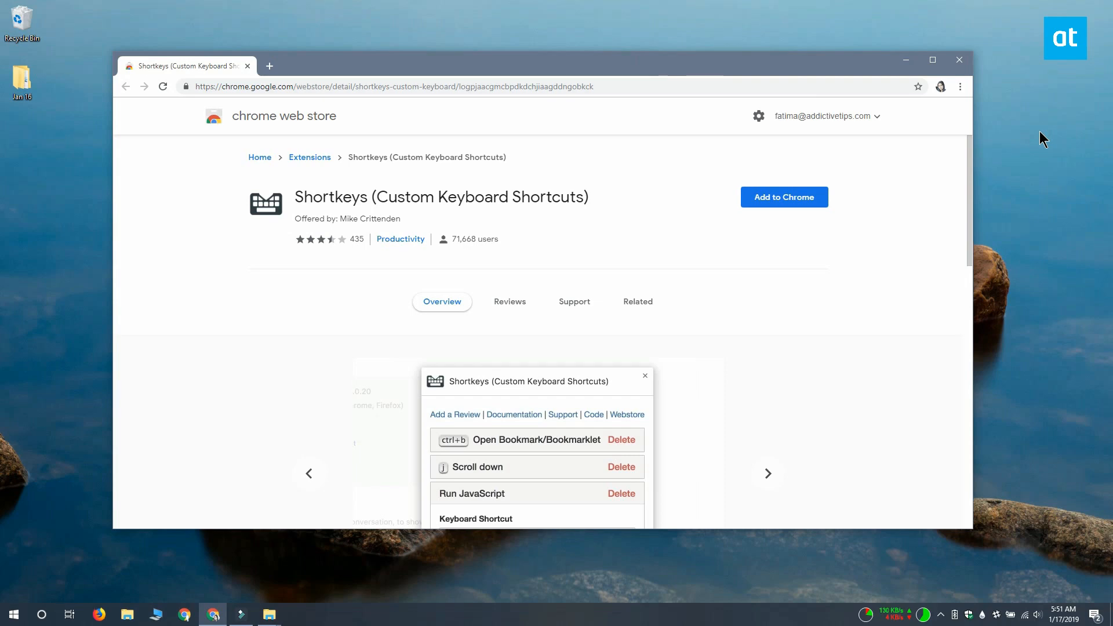
Step: Add the Shortkeys extension to Chrome and confirm the installation
{"action": "left_click", "coordinate": [784, 197]}
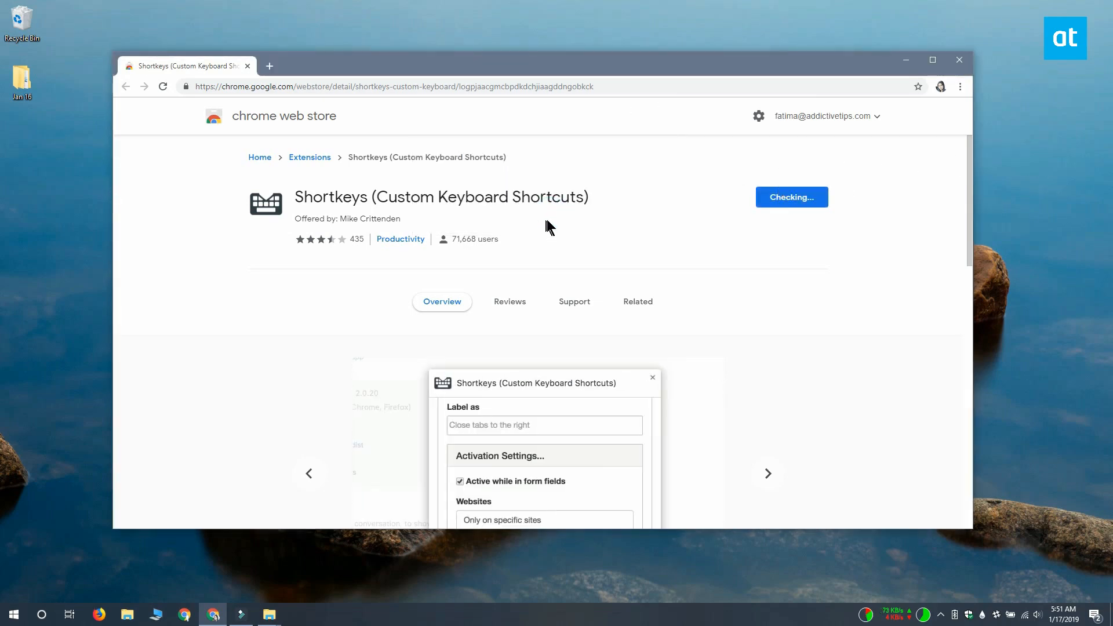
{"action": "left_click", "coordinate": [791, 197]}
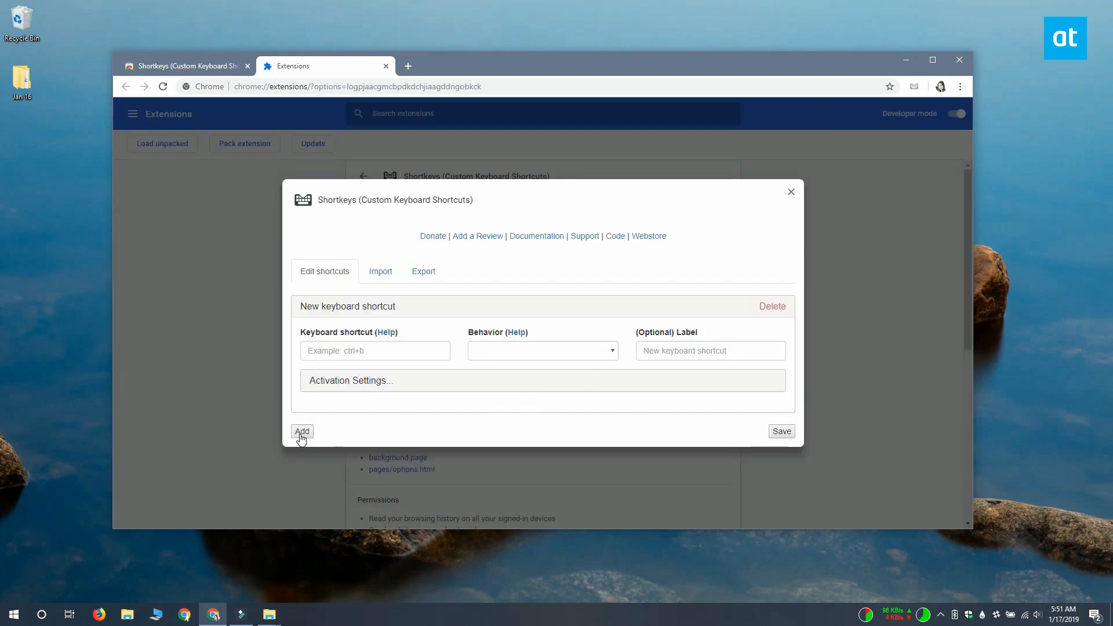
{"action": "mouse_move", "coordinate": [328, 414]}
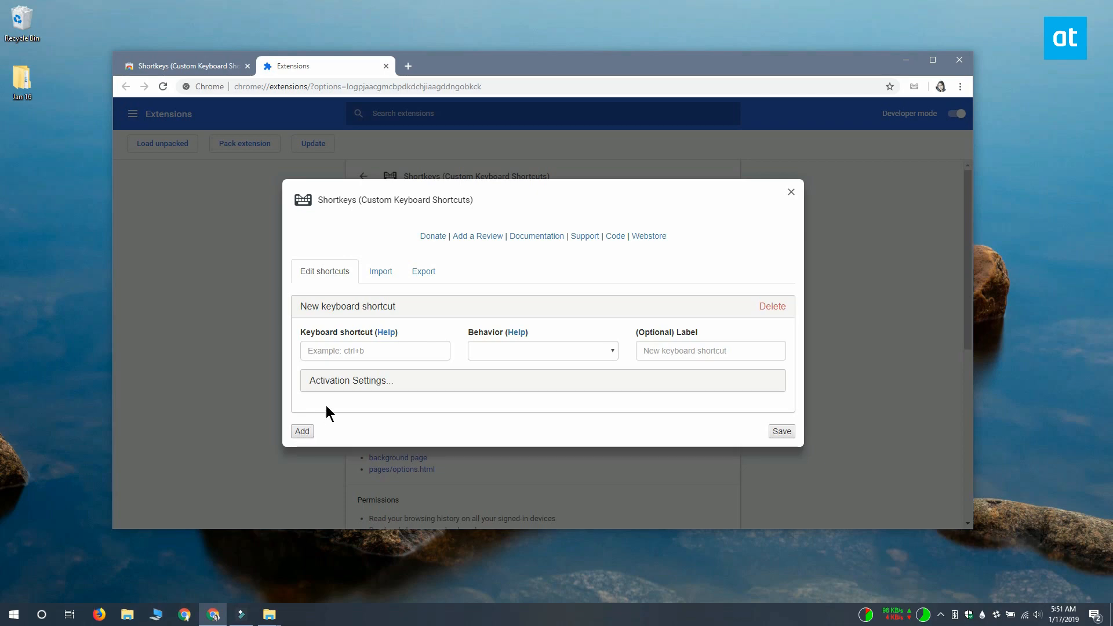
Step: Enter ctrl+d as the shortcut and set its behavior to 'Do nothing (disable browser shortcut)'
{"action": "left_click", "coordinate": [374, 350]}
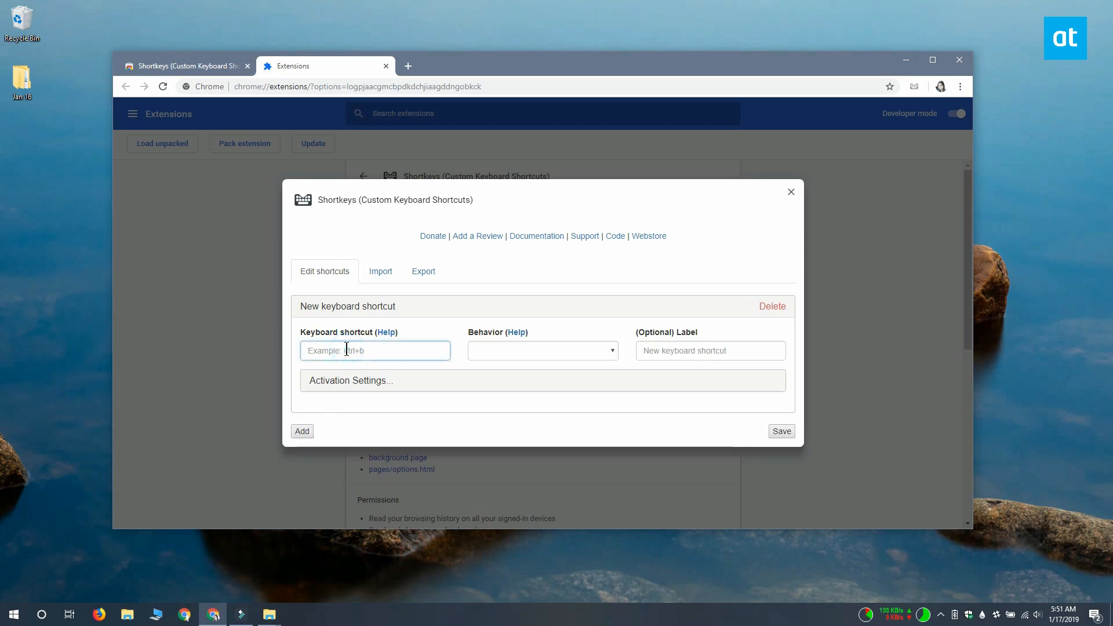
{"action": "type", "text": "ctrl+d"}
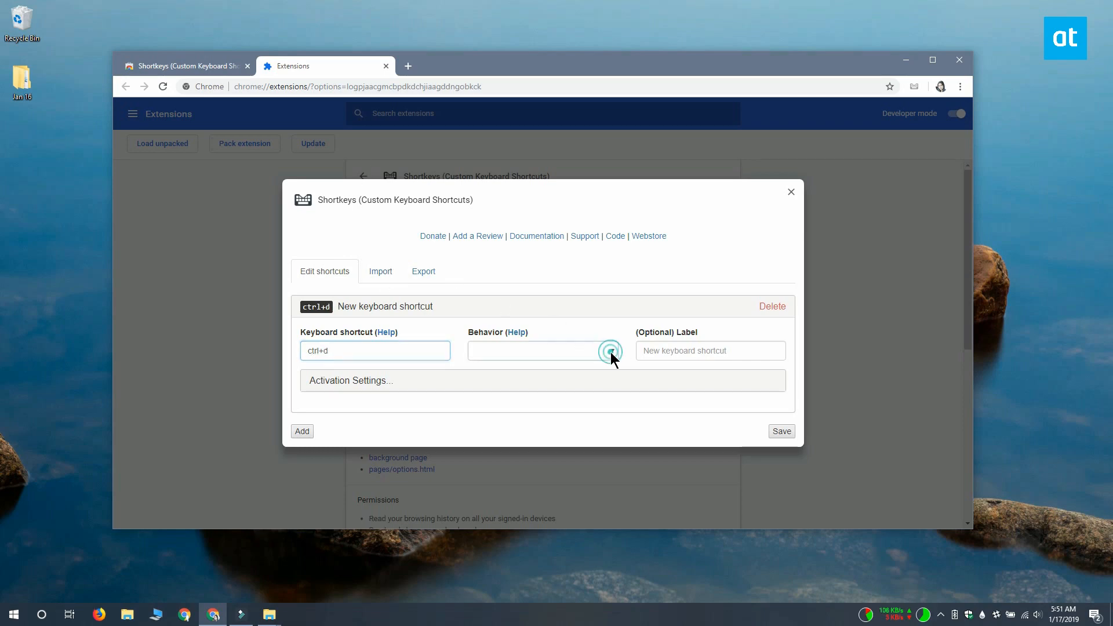
{"action": "left_click", "coordinate": [541, 350]}
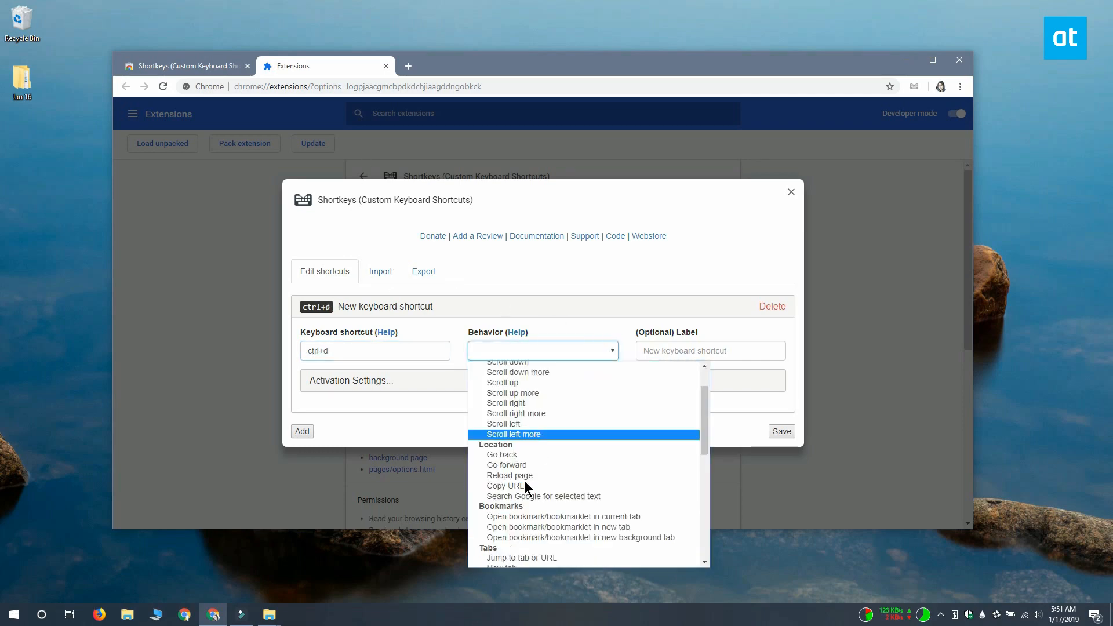
{"action": "scroll", "scroll_direction": "down", "scroll_amount": 3}
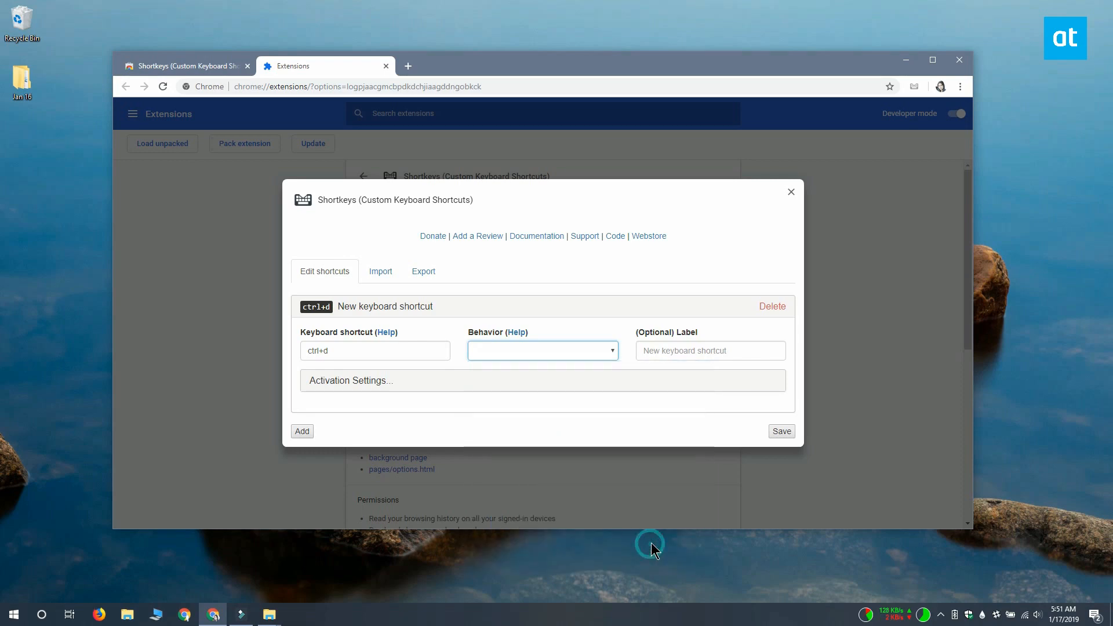
{"action": "left_click", "coordinate": [542, 350]}
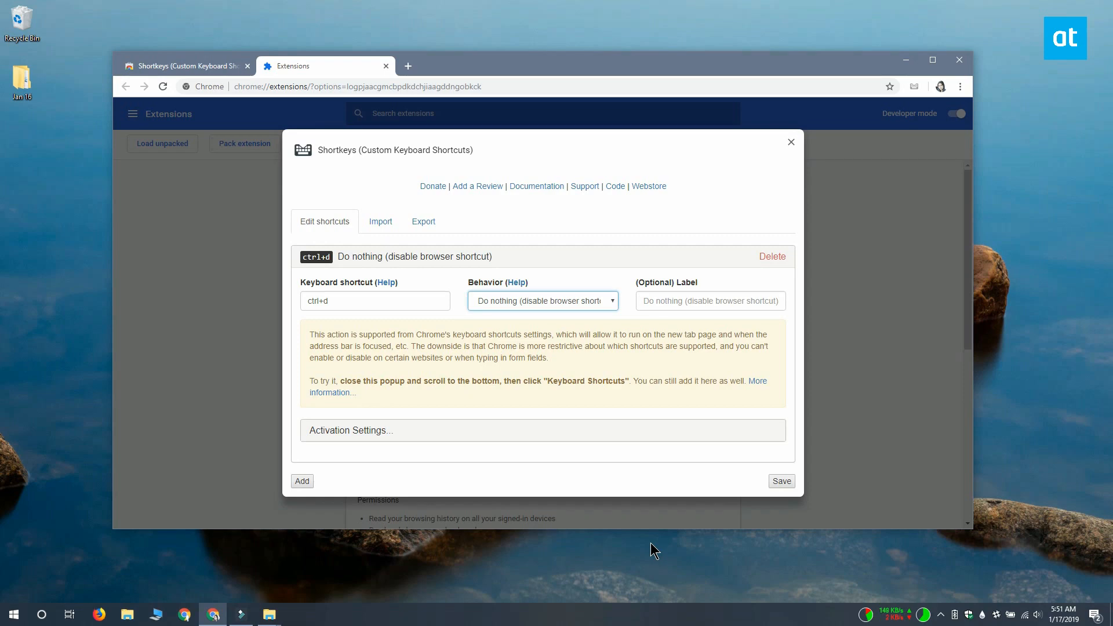
{"action": "mouse_move", "coordinate": [770, 494]}
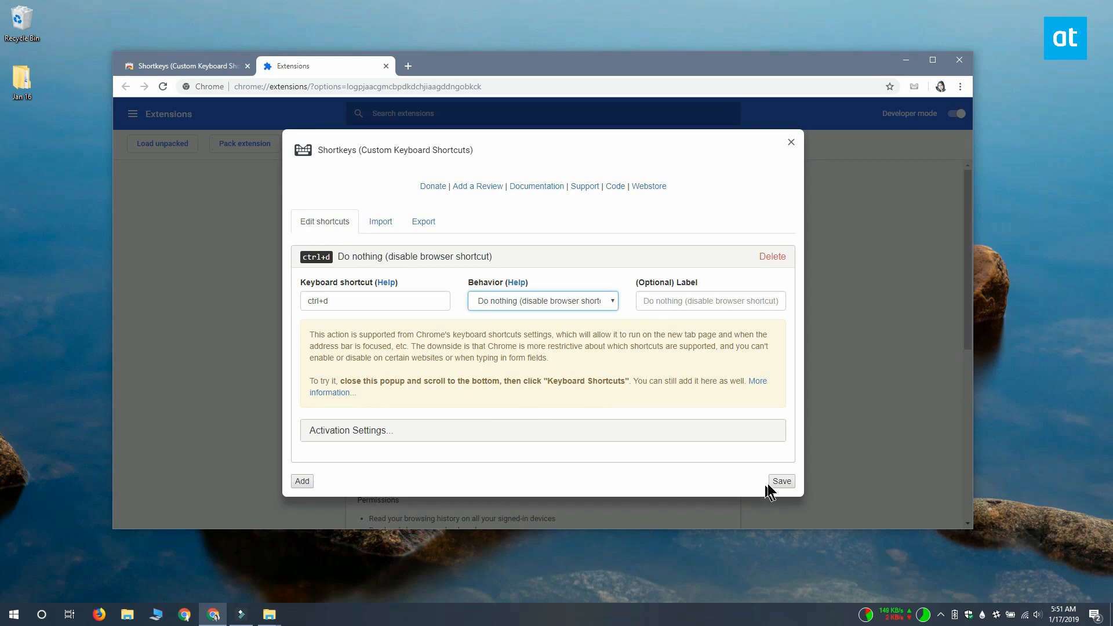
Step: Save the ctrl+d shortcut, then open AddictiveTips from a new tab's tile
{"action": "left_click", "coordinate": [780, 480]}
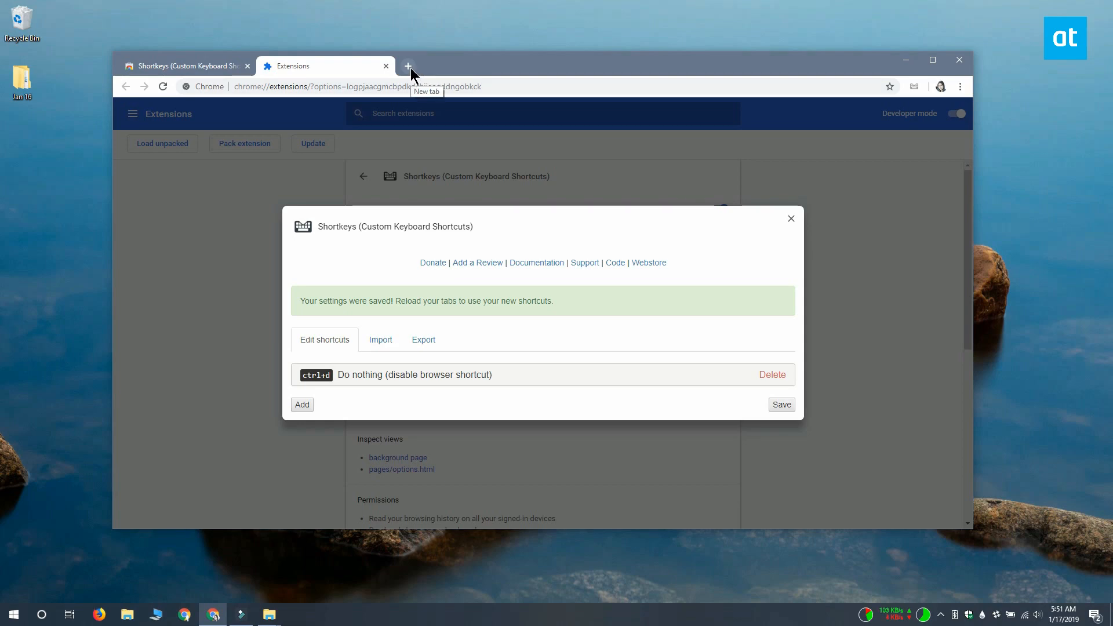
{"action": "left_click", "coordinate": [407, 66]}
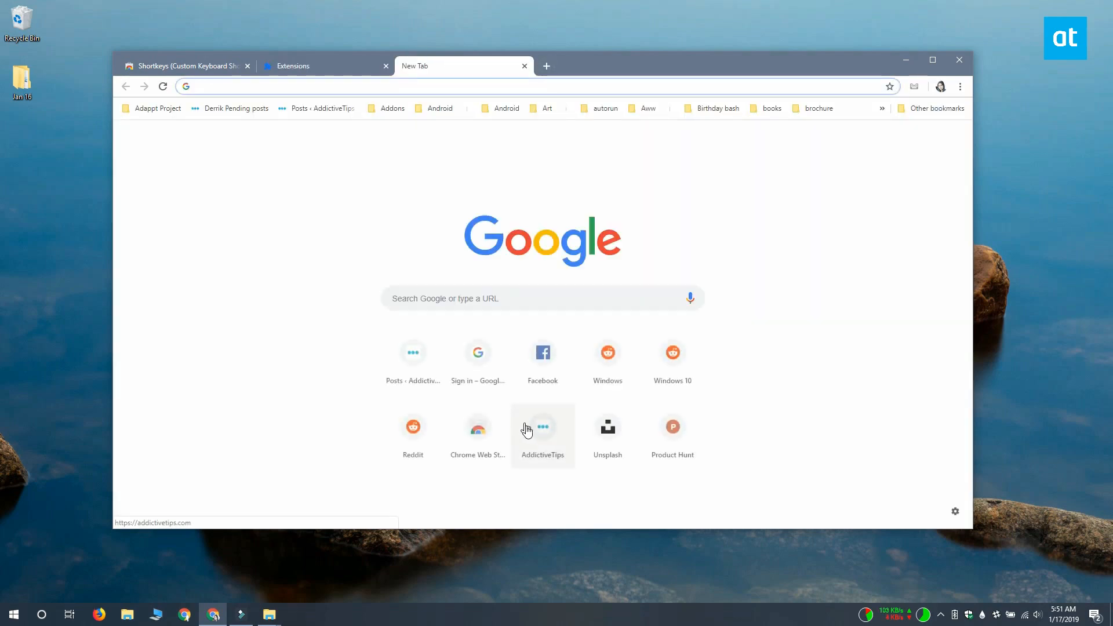
{"action": "left_click", "coordinate": [541, 428]}
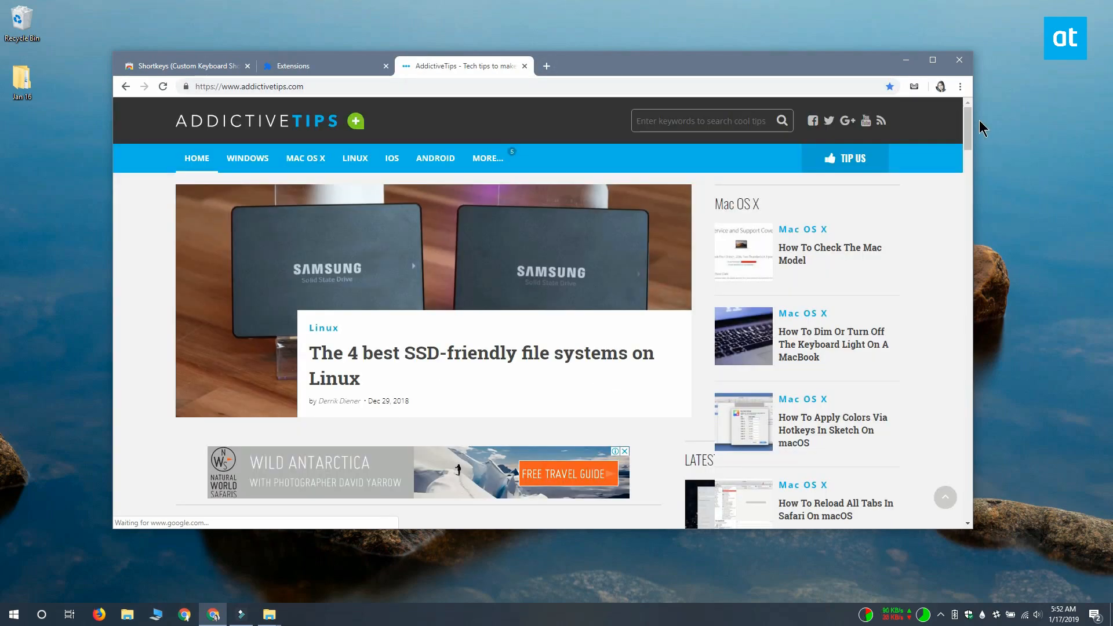